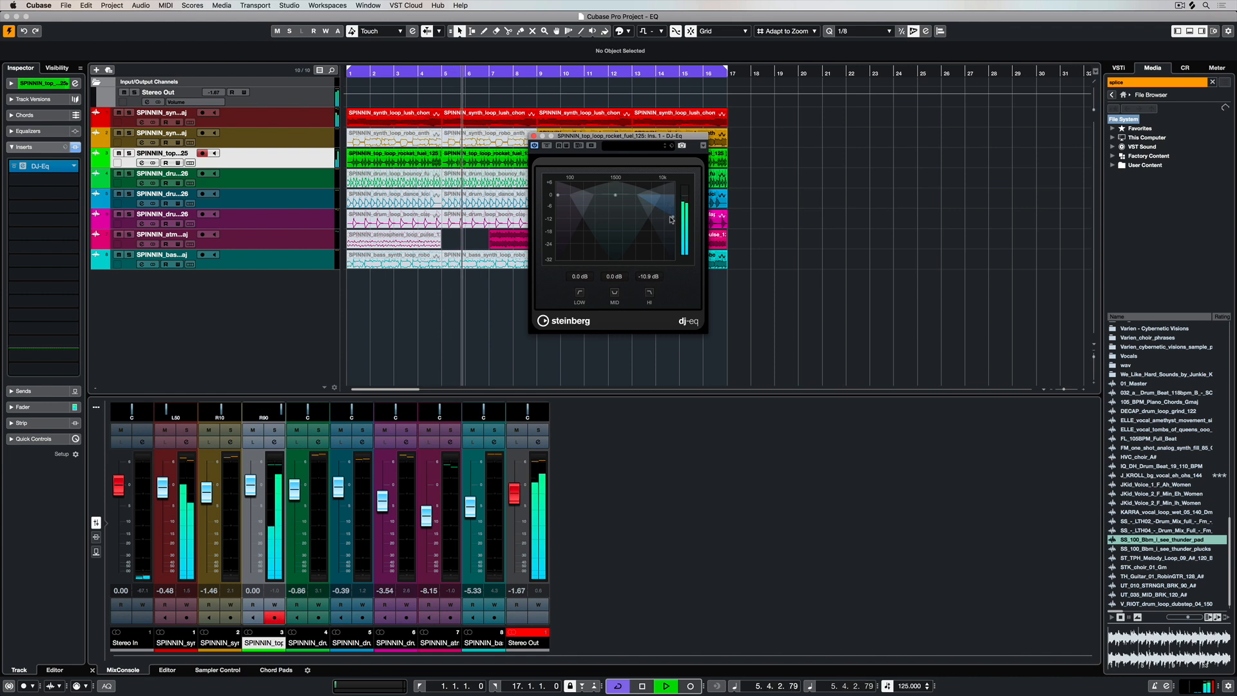
Step: Adjust the top loop's DJ-EQ band gains, close the atmosphere EQ, and bring up the bass track's DJ-EQ
drag(670, 219, 673, 203)
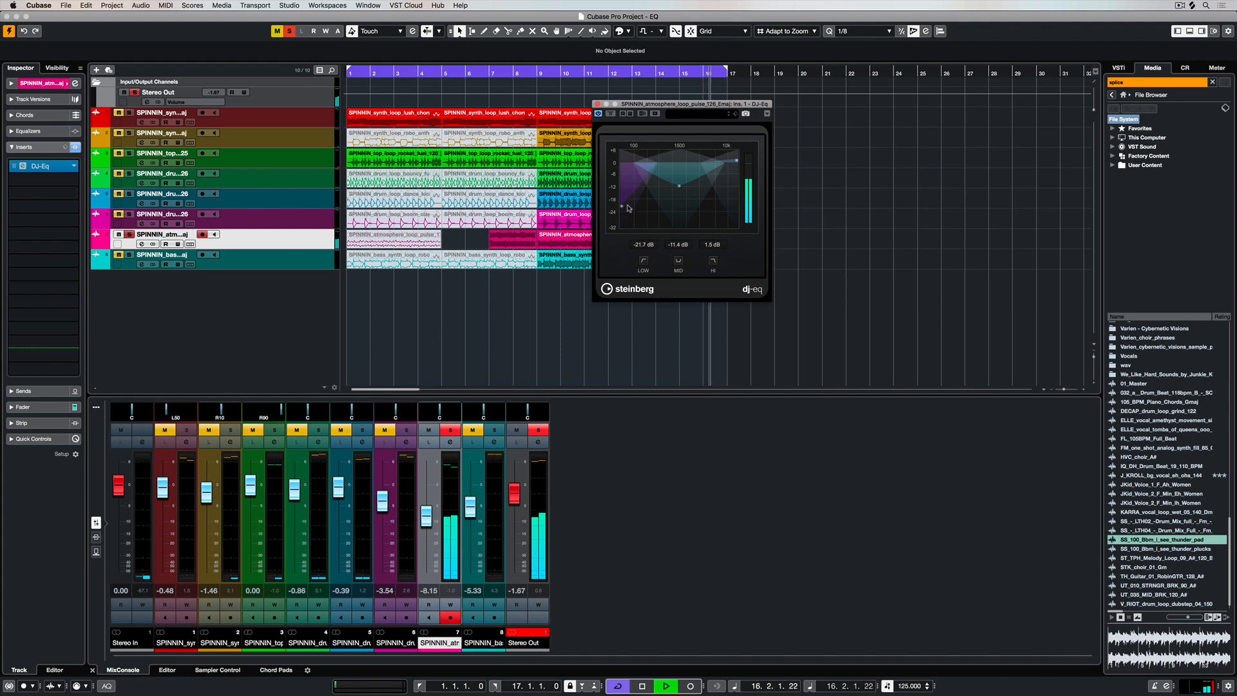
click(599, 103)
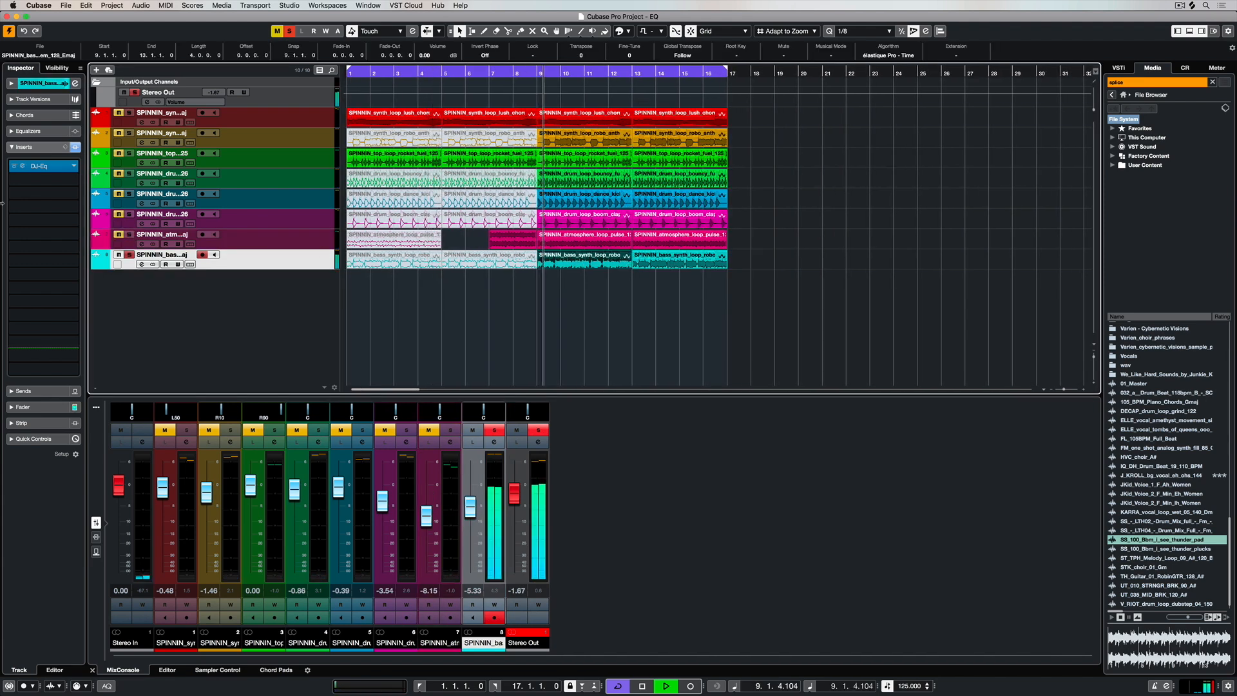
click(22, 166)
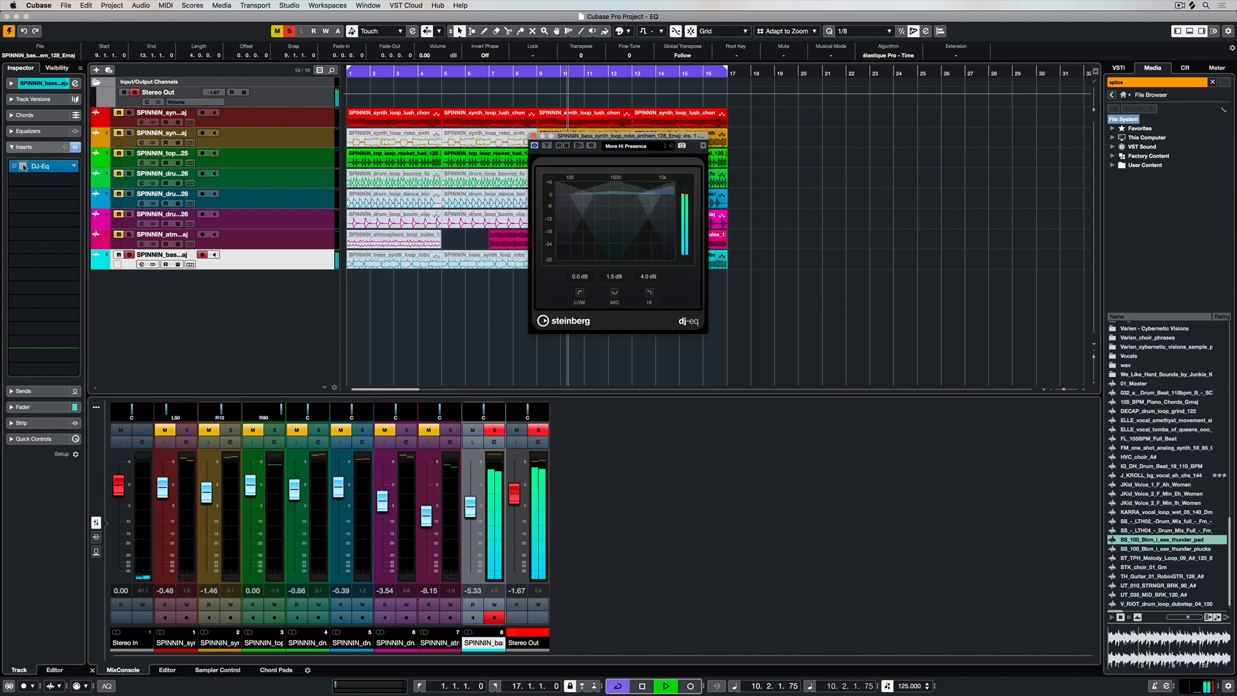
Step: Bring up the DJ-EQ factory preset list from the plugin header's preset field
drag(615, 194, 614, 198)
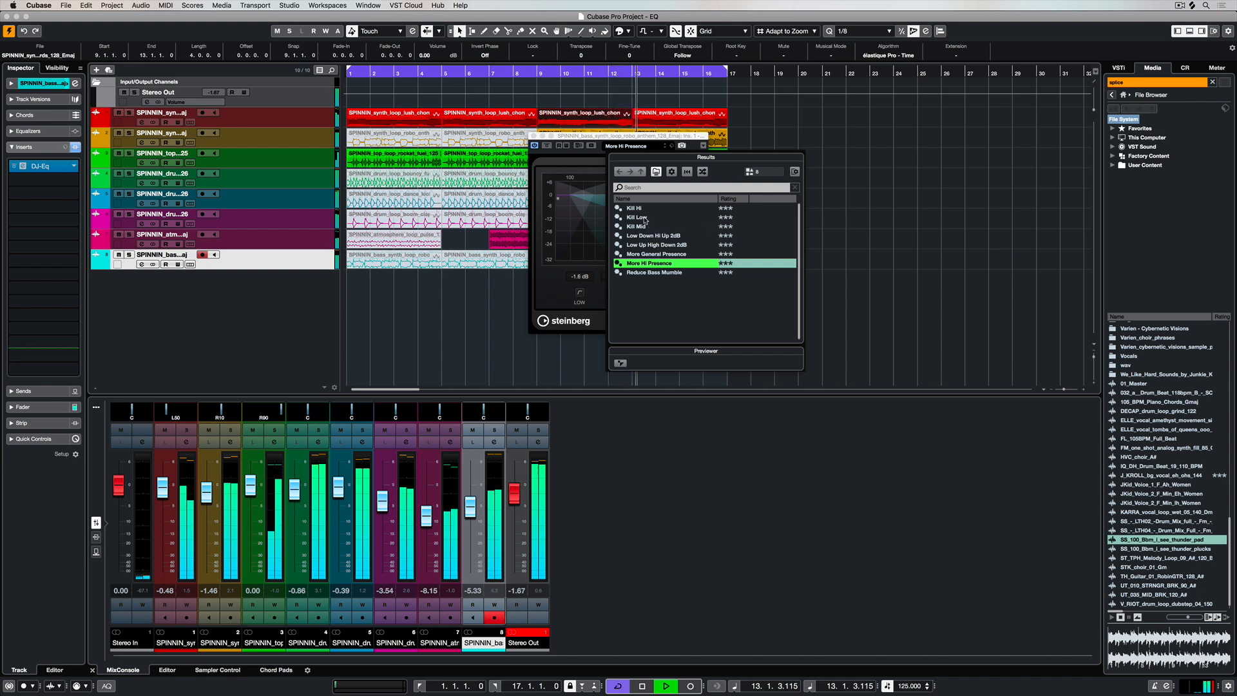
Step: Load the Kill Low preset on the bass DJ-EQ, then select the first synth track
click(638, 216)
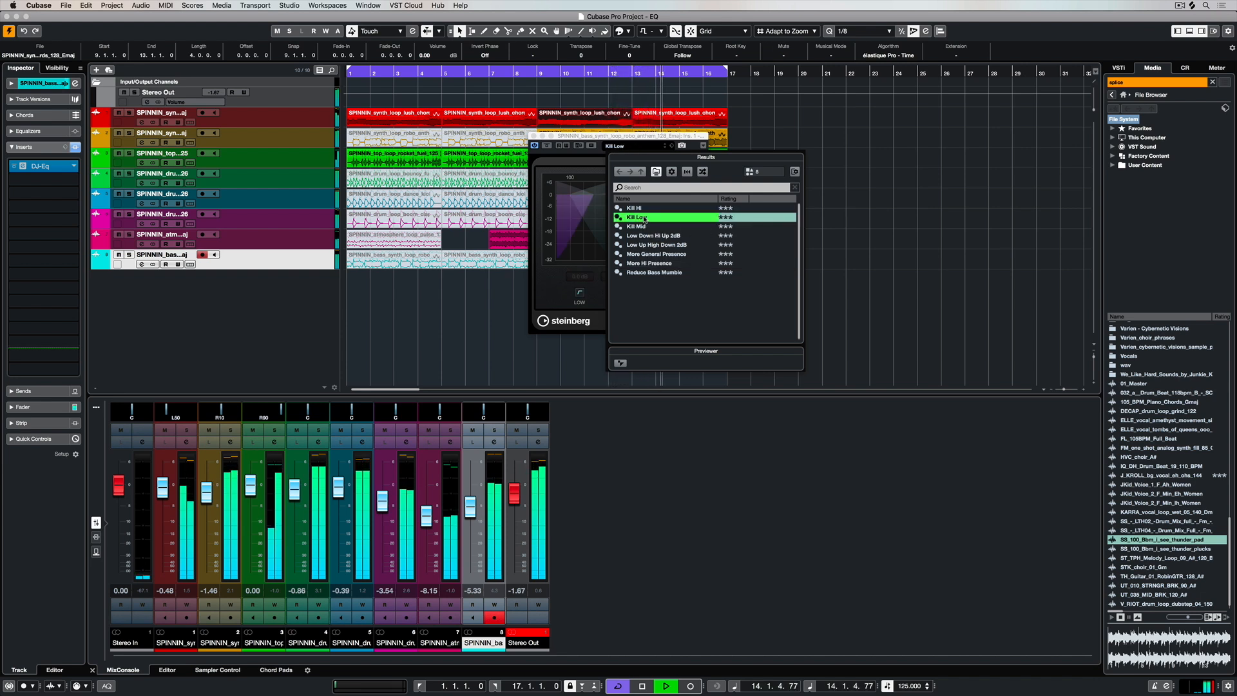
click(635, 227)
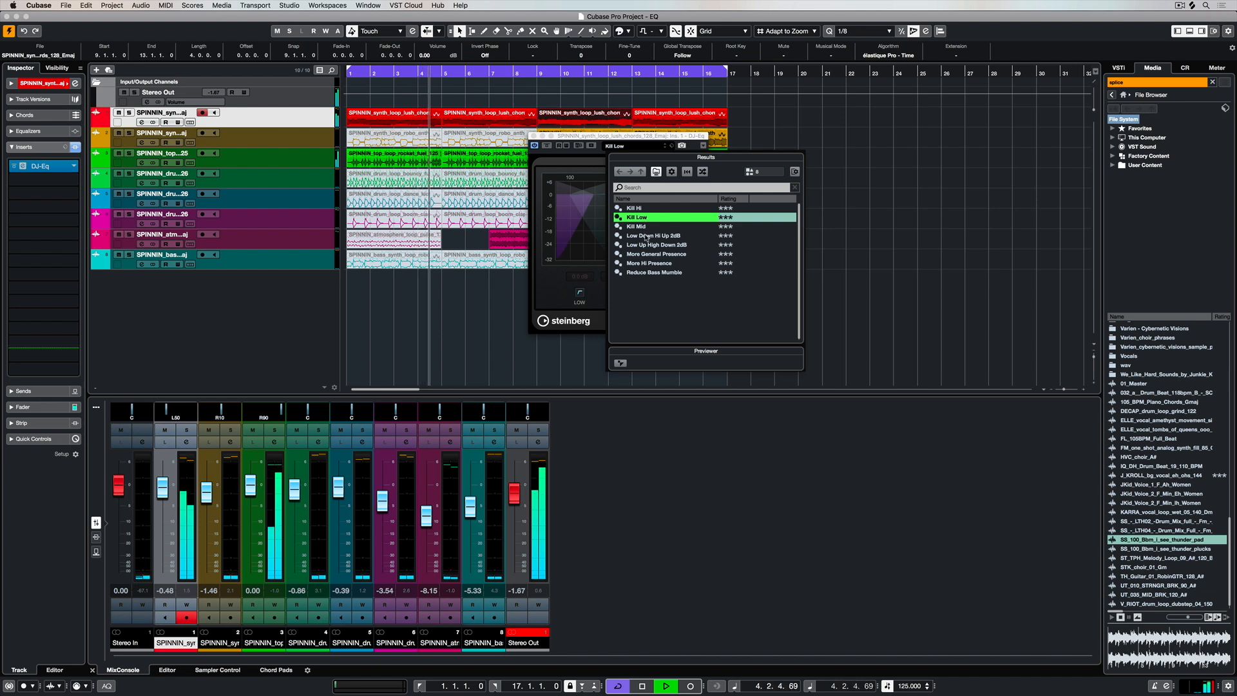
Step: Audition Low Down Hi Up 2dB, Low Up High Down 2dB, More General Presence, More Hi Presence and Reduce Bass Mumble
click(650, 235)
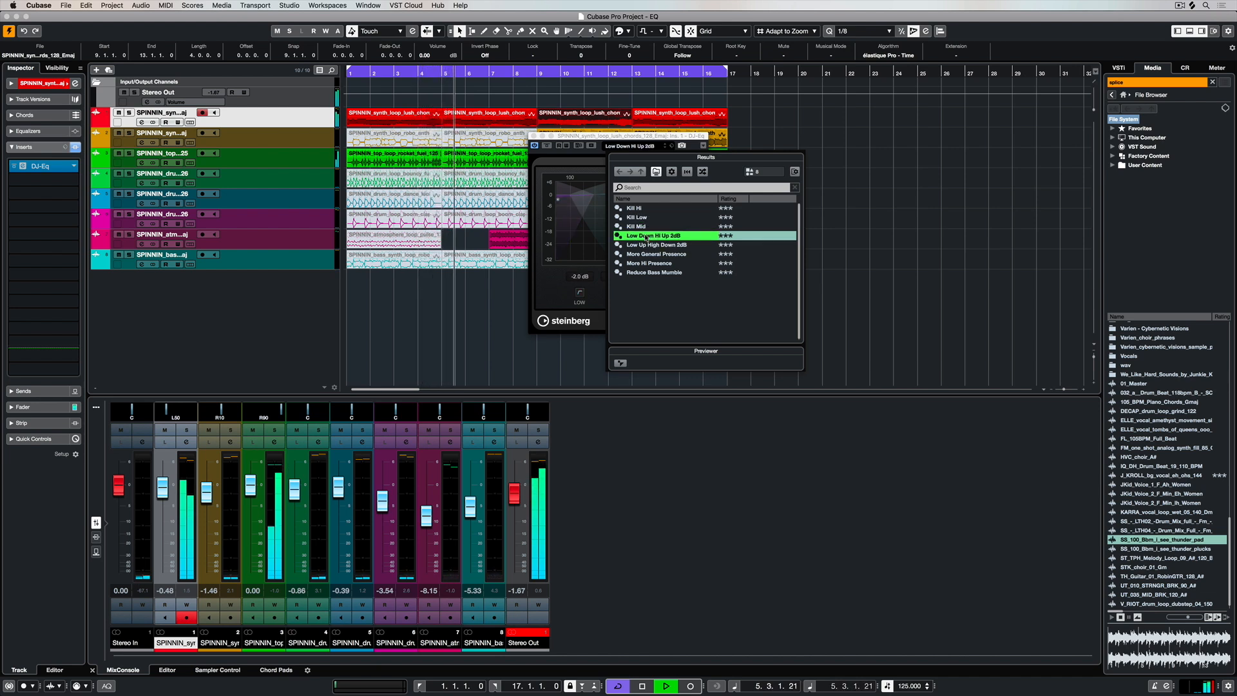
click(654, 245)
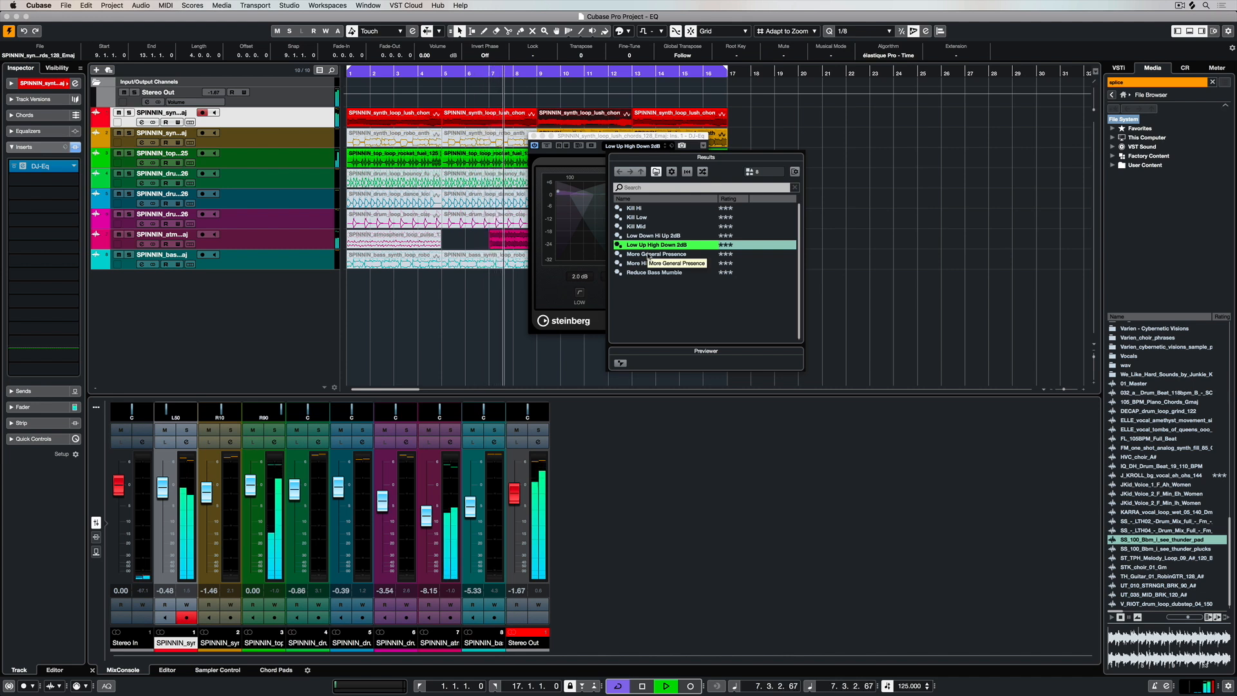
click(661, 254)
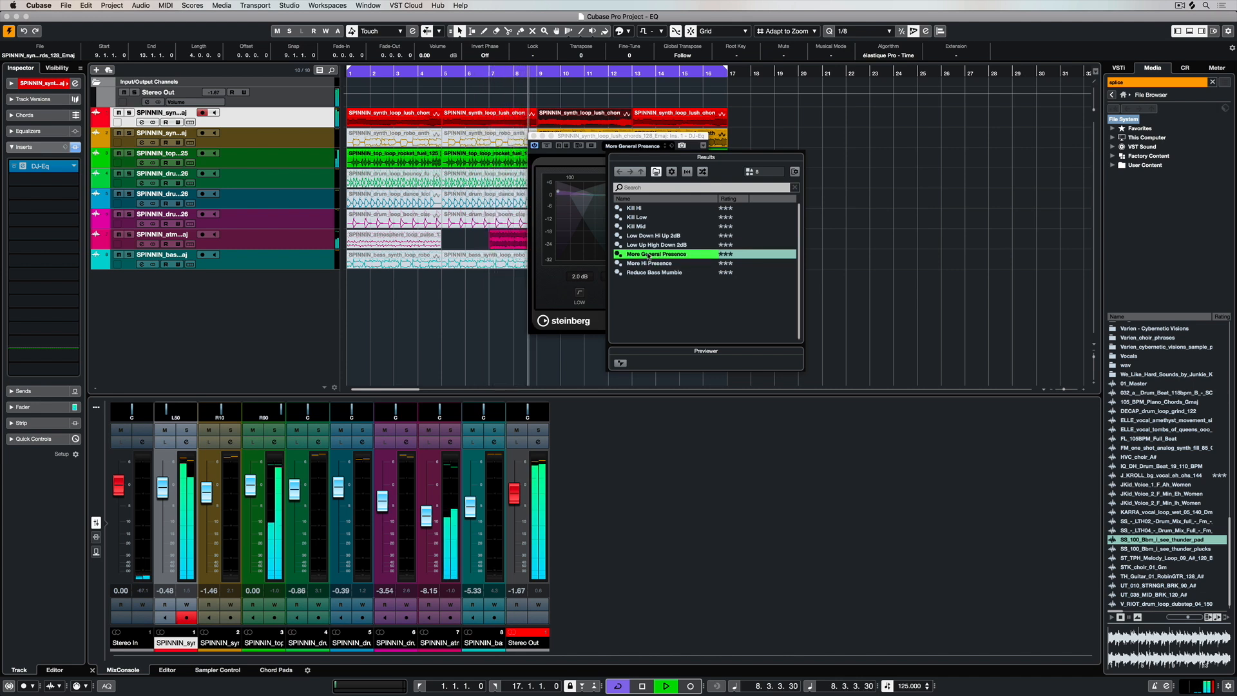
click(651, 263)
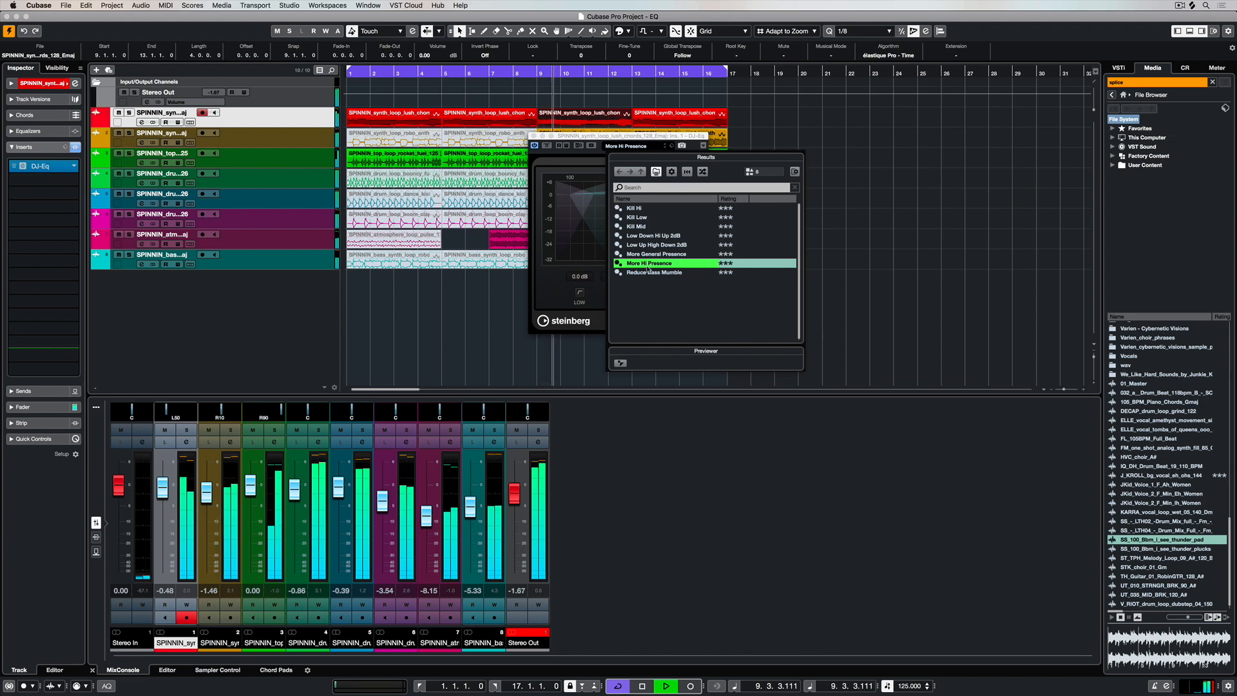
click(654, 271)
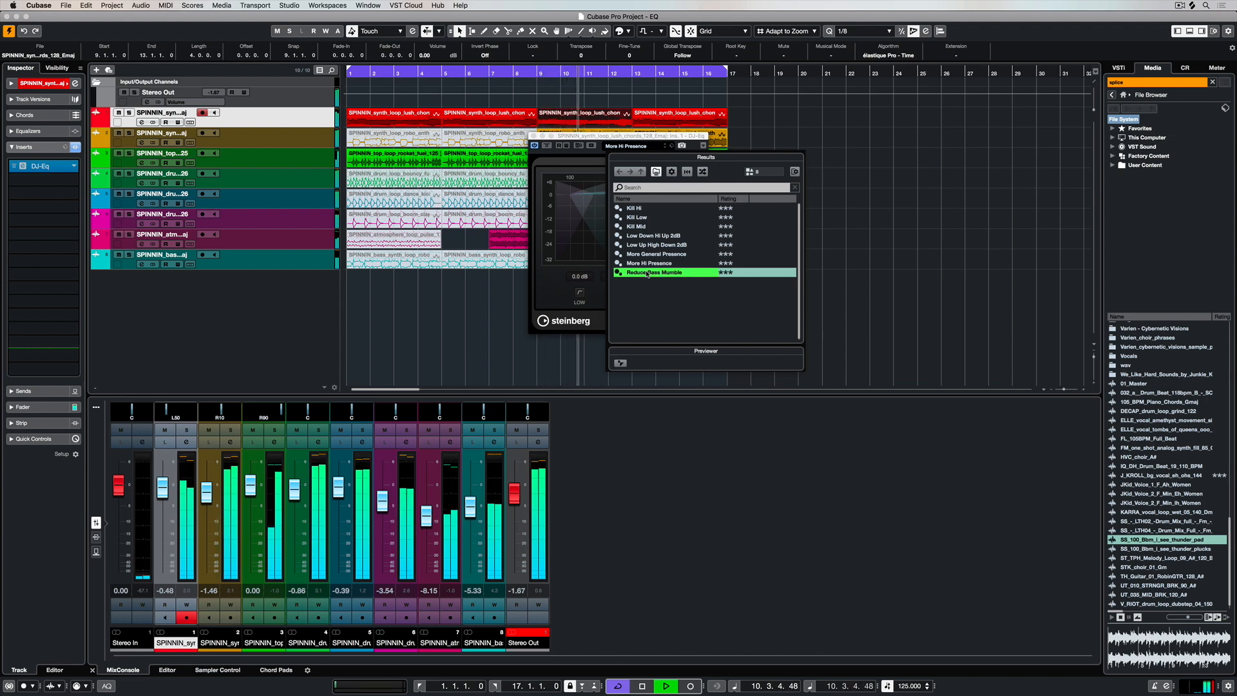